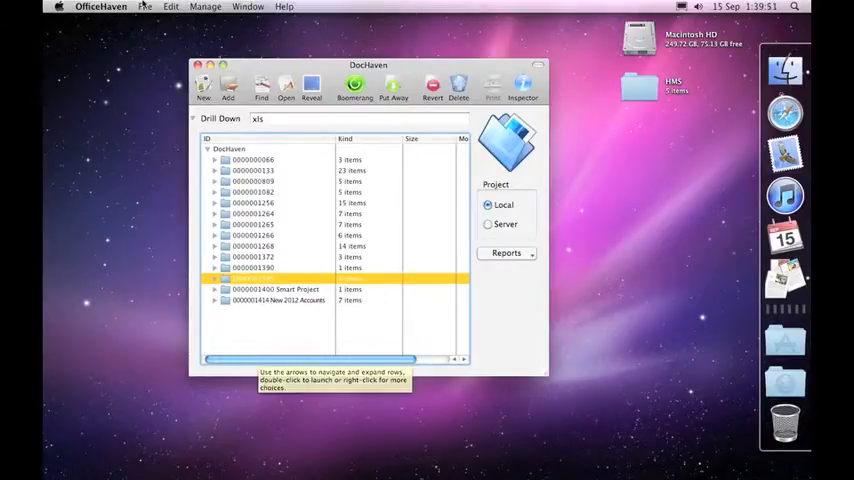
Open the File menu to reach the Export window
left_click(145, 7)
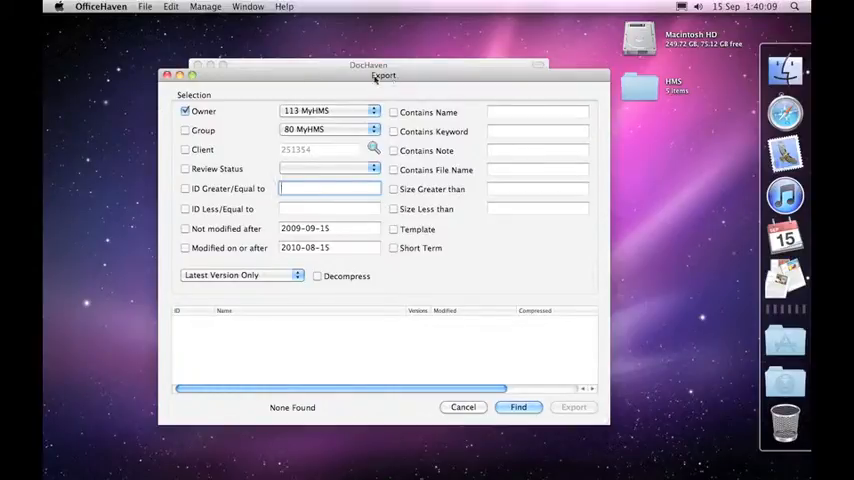
left_click(205, 7)
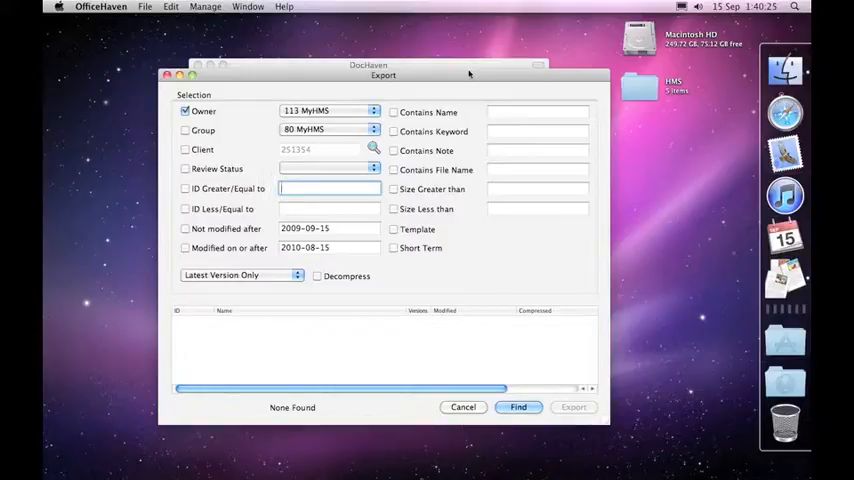
left_click(205, 8)
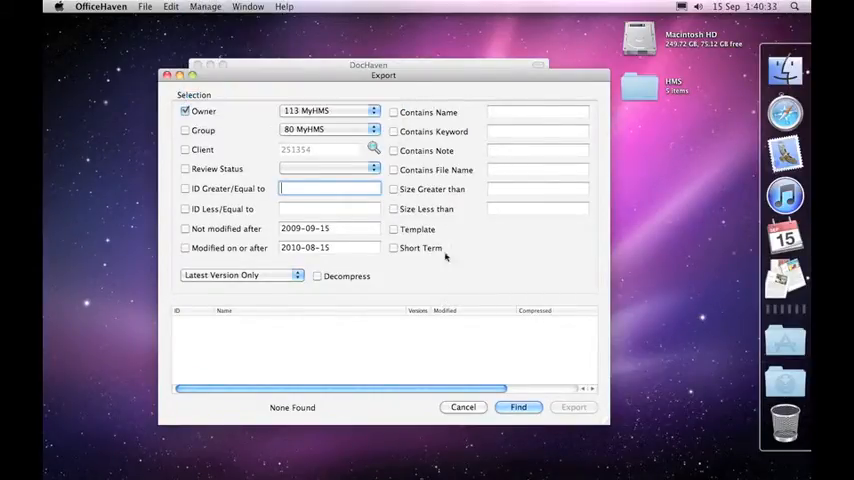
mouse_move(447, 287)
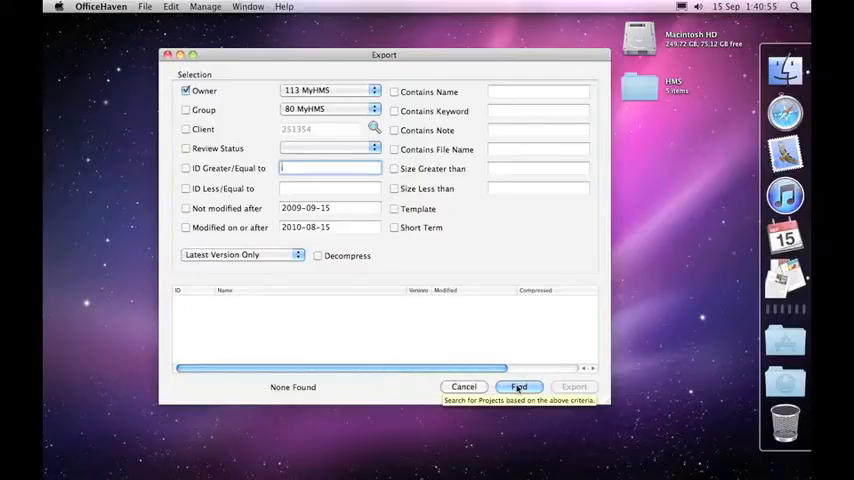
mouse_move(185, 129)
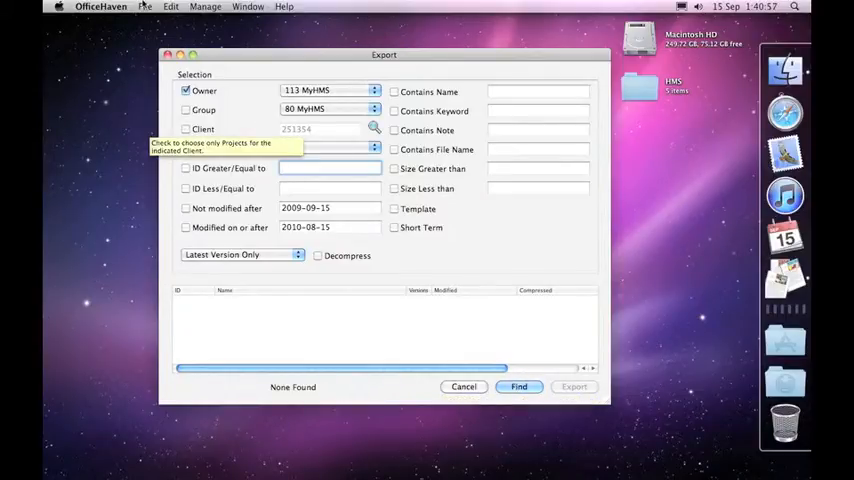
left_click(145, 7)
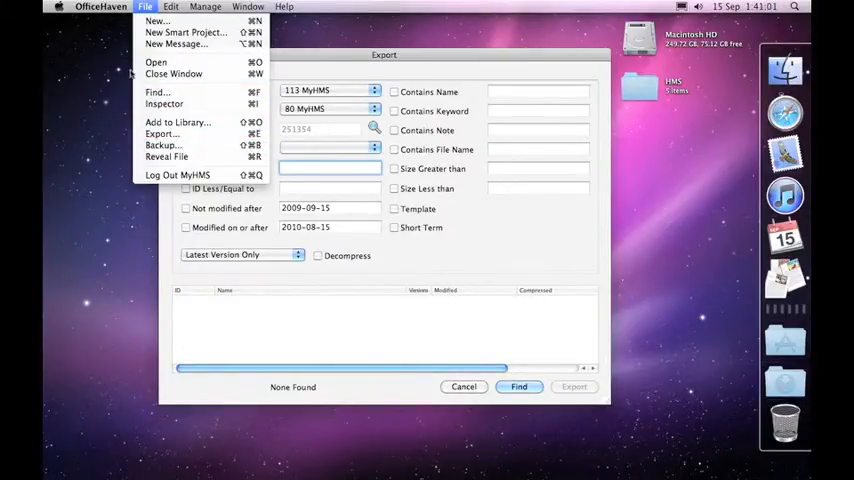
mouse_move(164, 103)
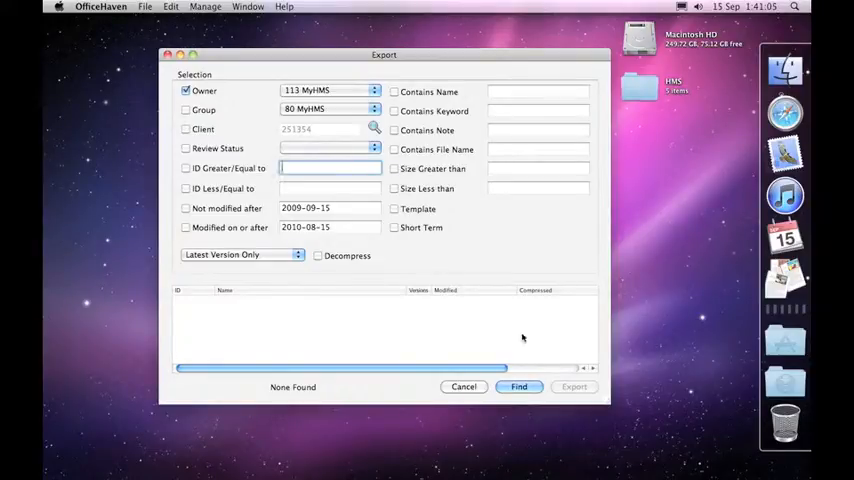
mouse_move(545, 356)
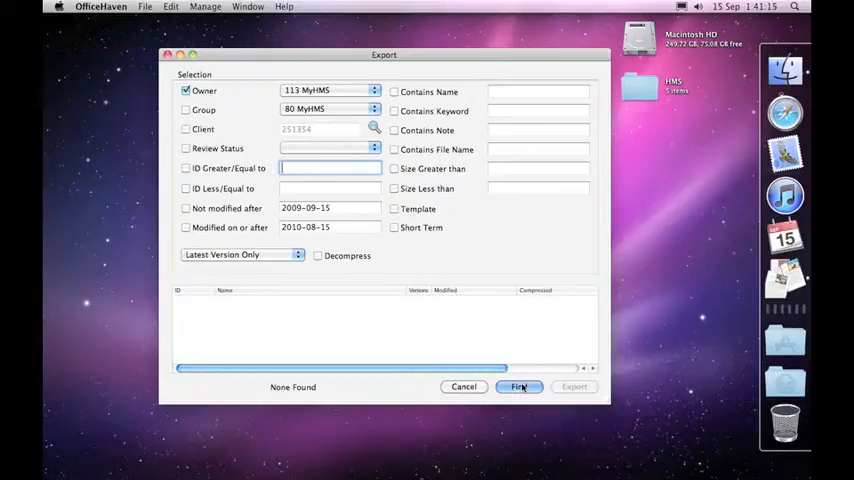
Run Find to list five projects (about 3.6 MB) and tick Short Term
left_click(519, 387)
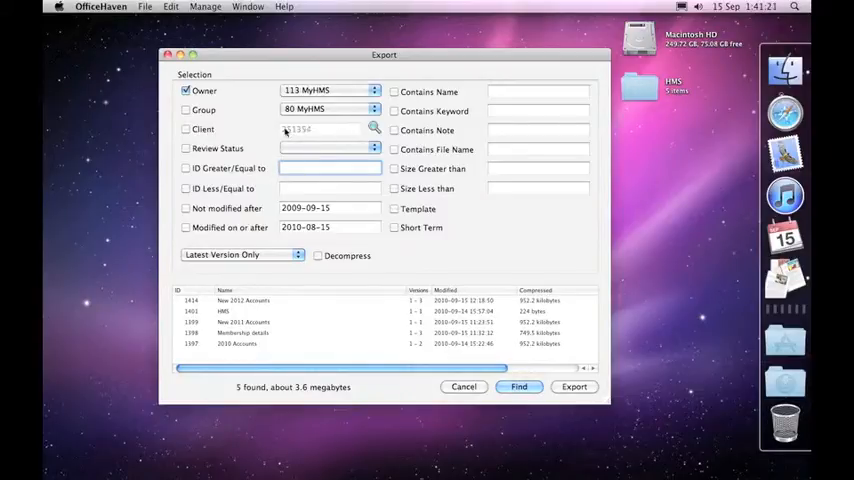
left_click(185, 129)
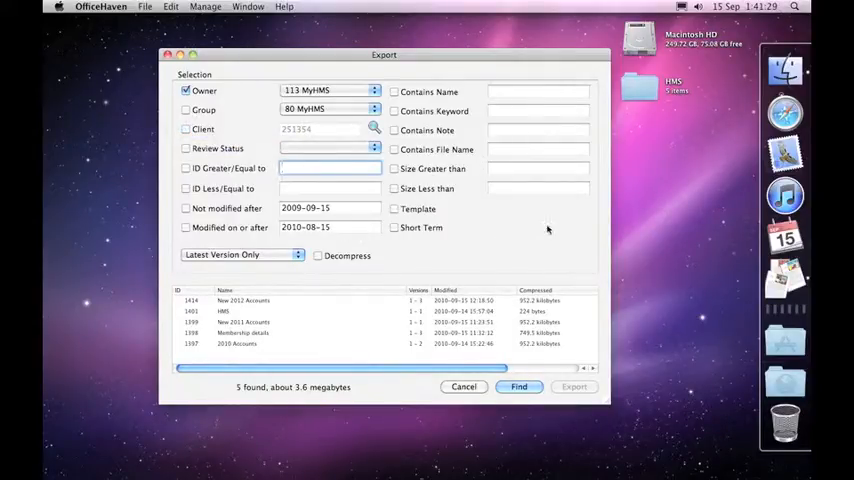
left_click(538, 168)
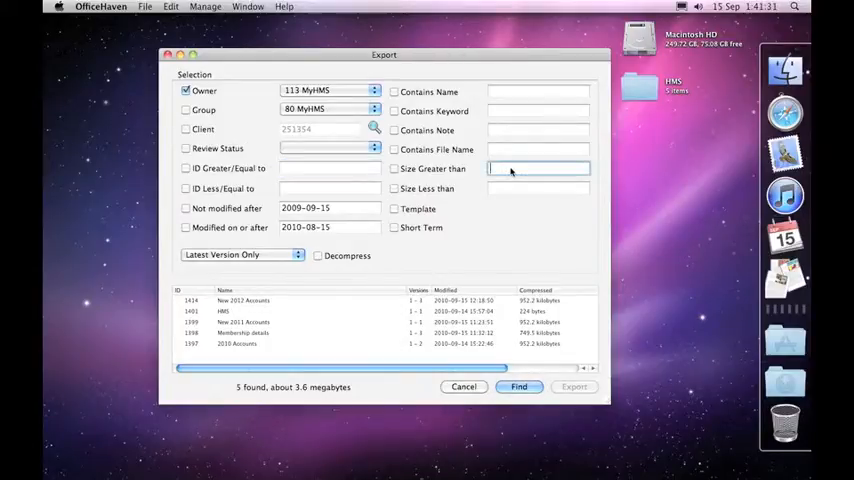
mouse_move(538, 168)
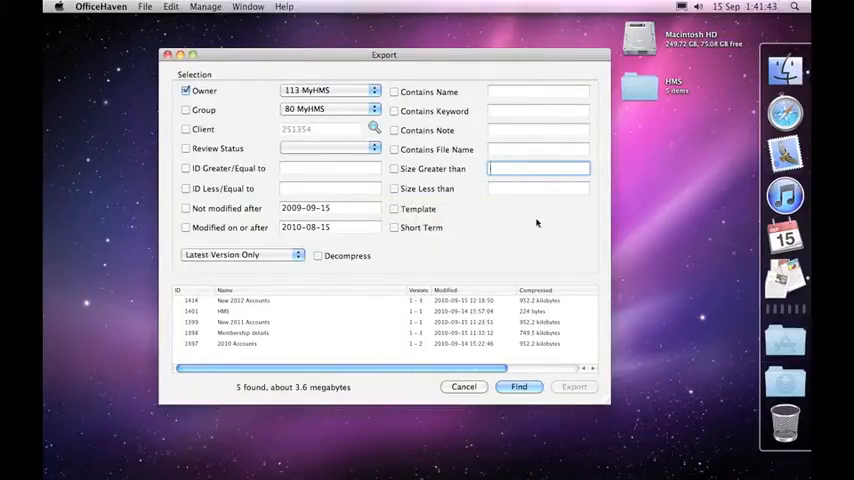
left_click(394, 227)
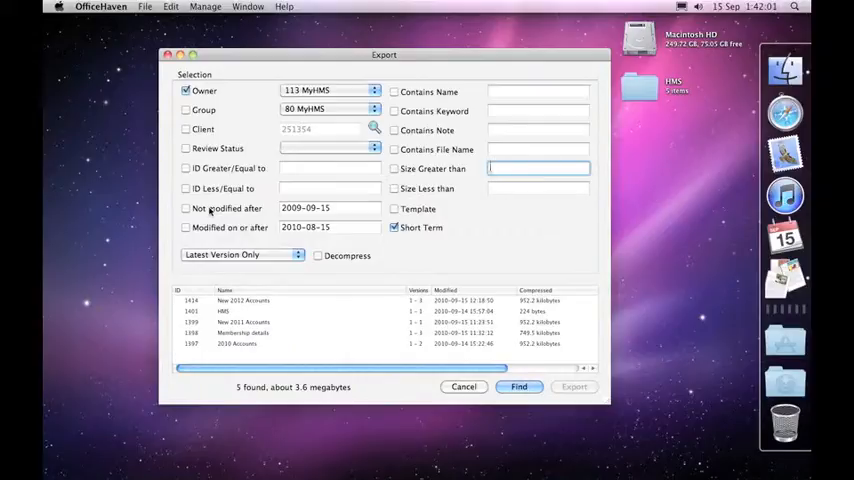
left_click(185, 208)
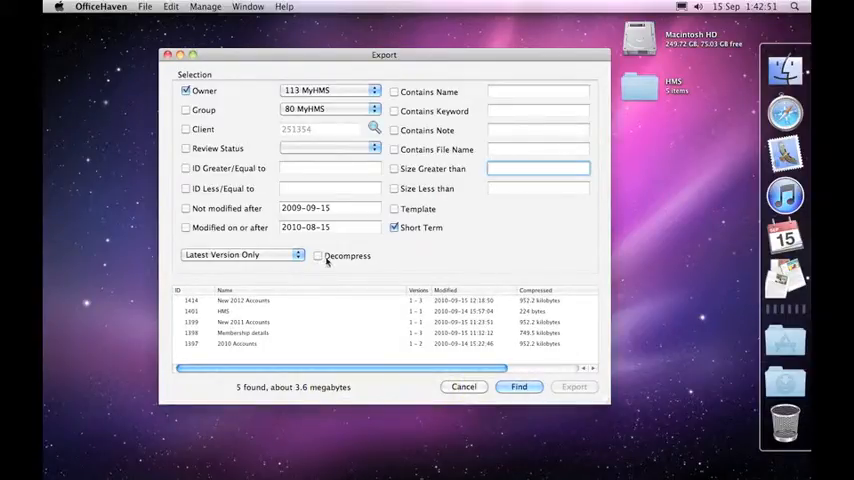
Review the five results and open the Latest Version Only popup
left_click(240, 254)
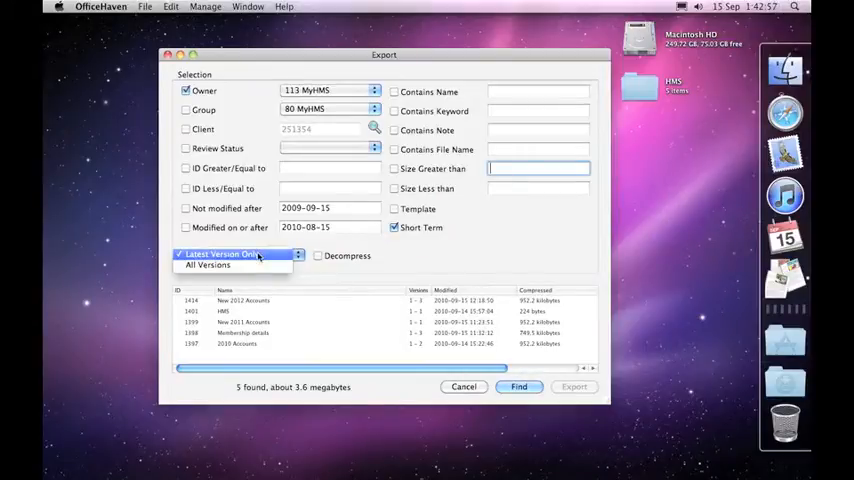
left_click(220, 253)
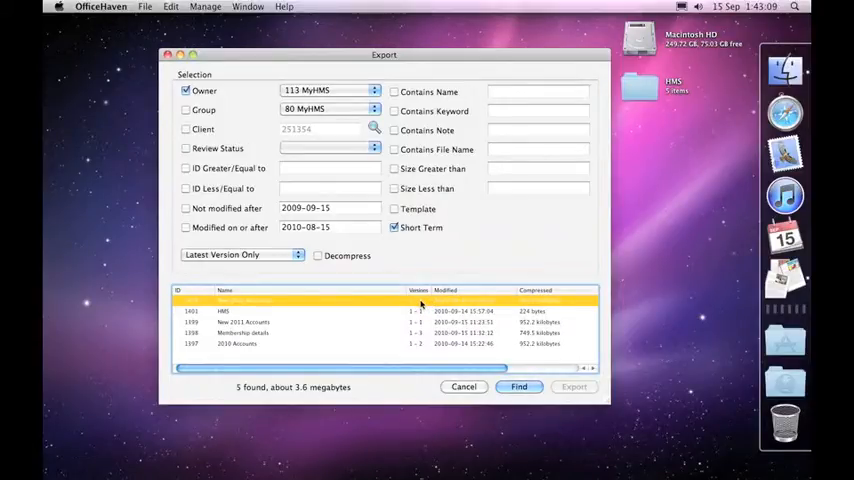
mouse_move(329, 358)
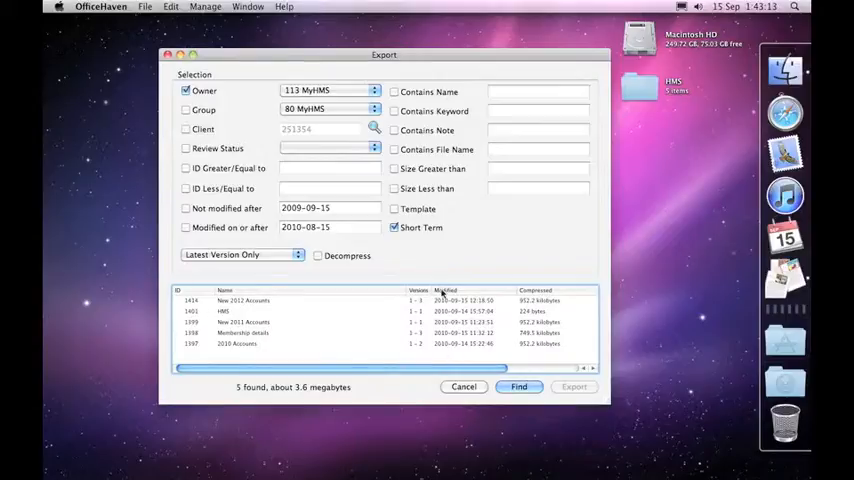
mouse_move(314, 318)
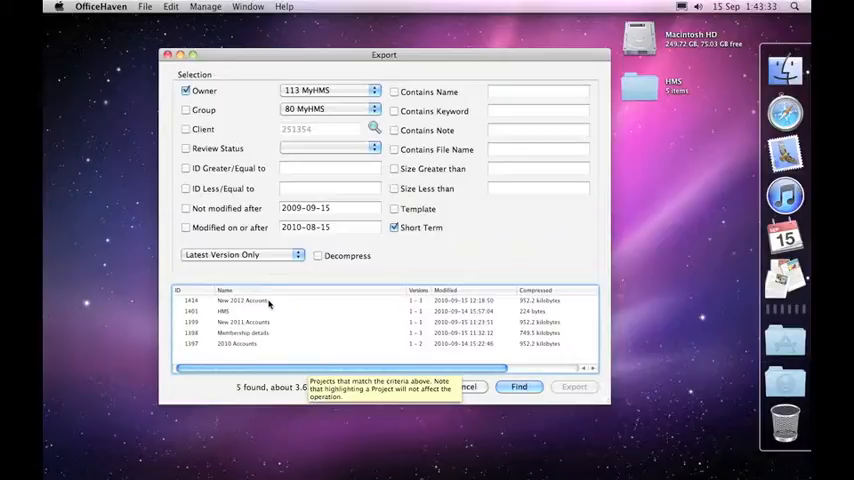
left_click(240, 254)
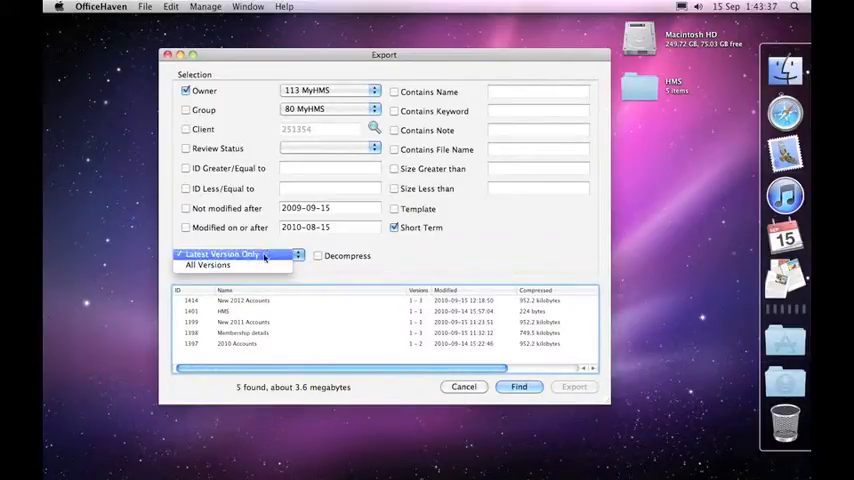
Try All Versions and Decompress, then revert to Latest Version Only without decompression
left_click(240, 254)
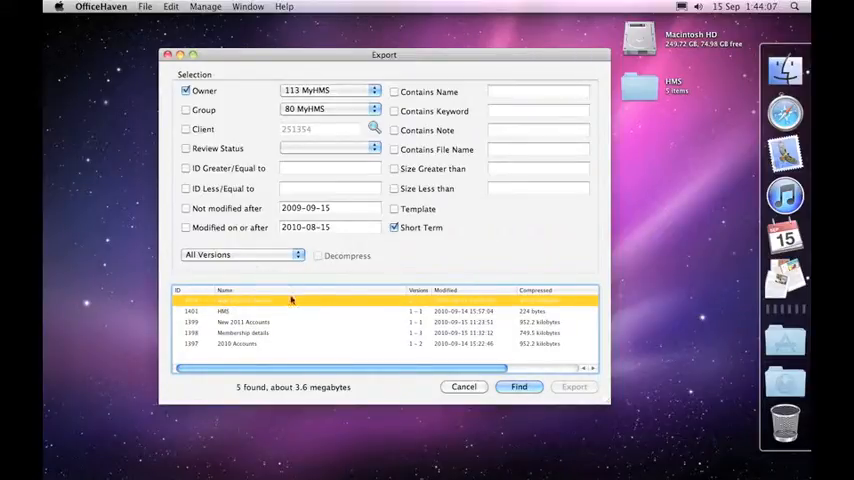
mouse_move(300, 270)
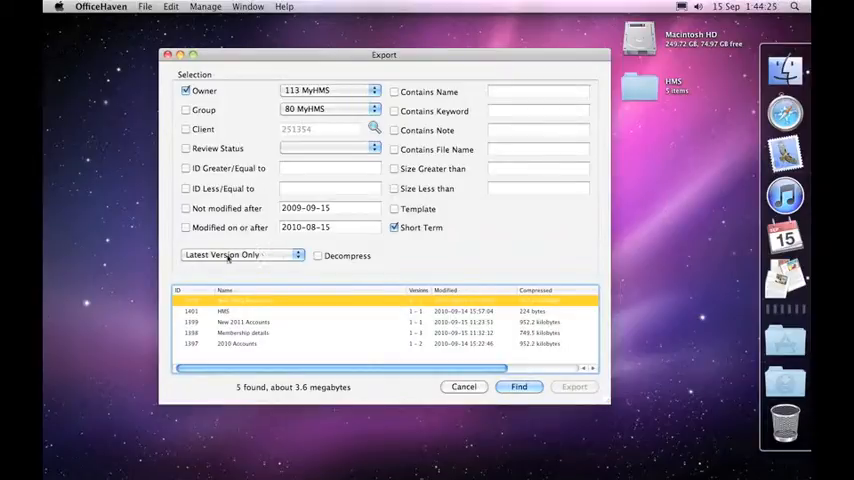
mouse_move(240, 255)
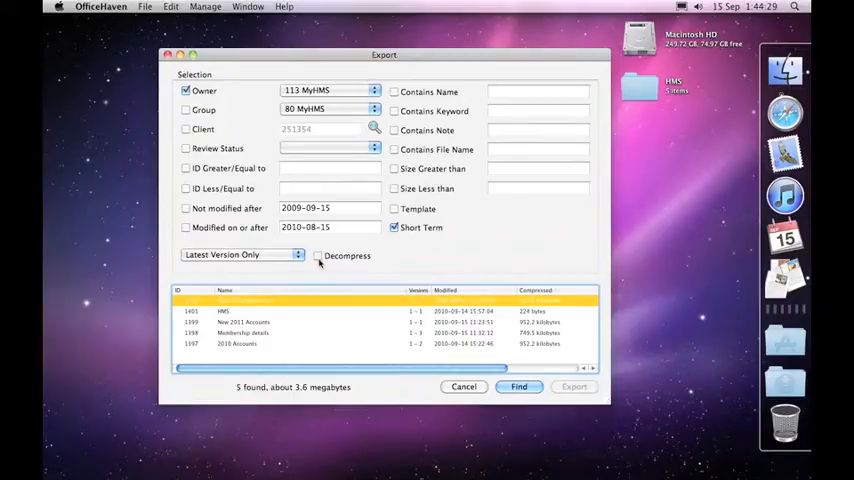
left_click(318, 255)
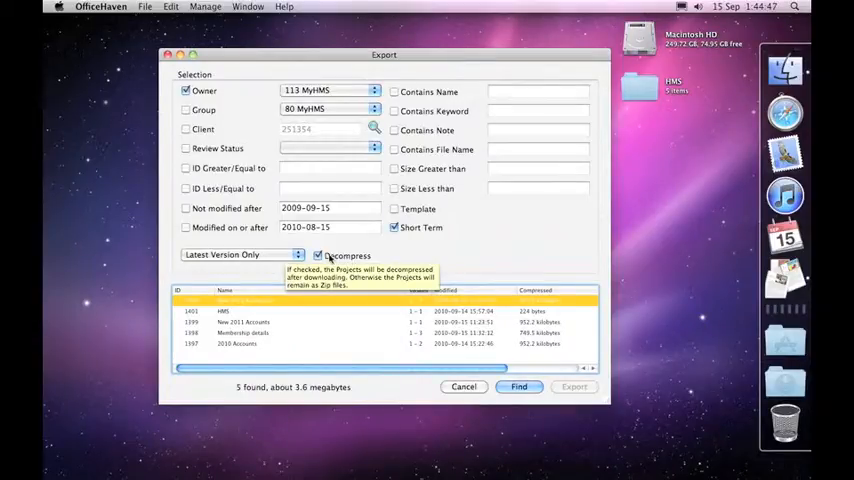
left_click(240, 254)
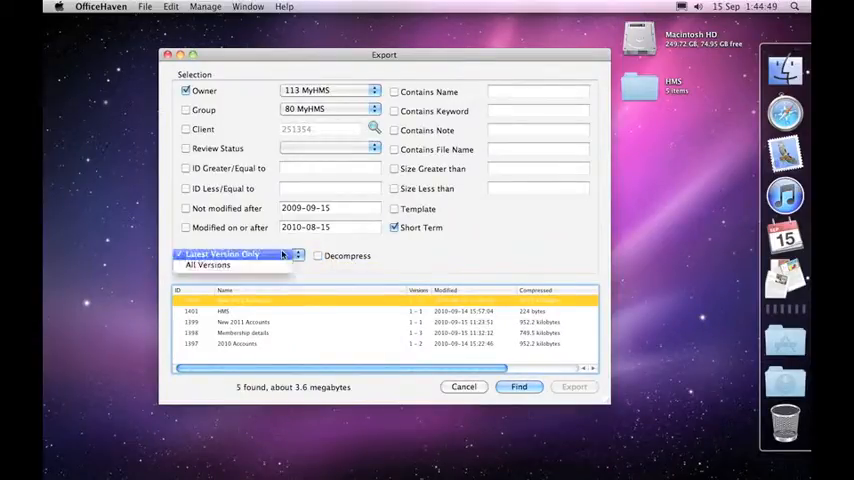
left_click(220, 253)
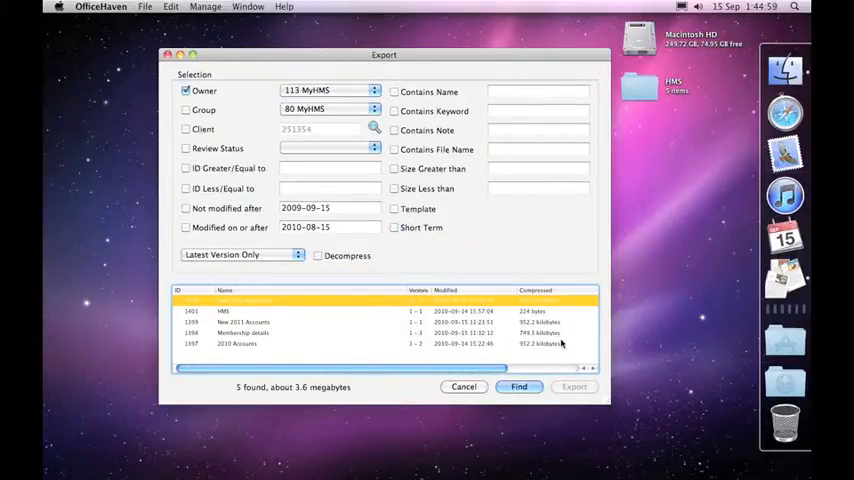
Rerun the search and start exporting the five found projects to a chosen folder
left_click(519, 387)
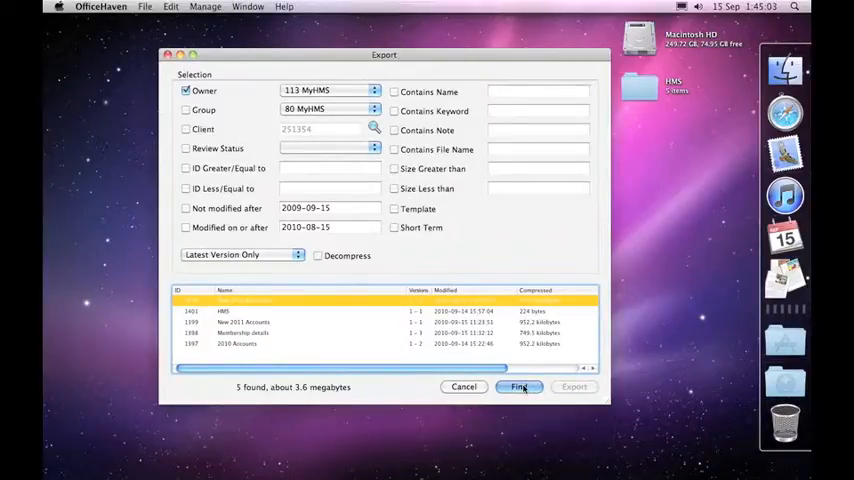
left_click(519, 387)
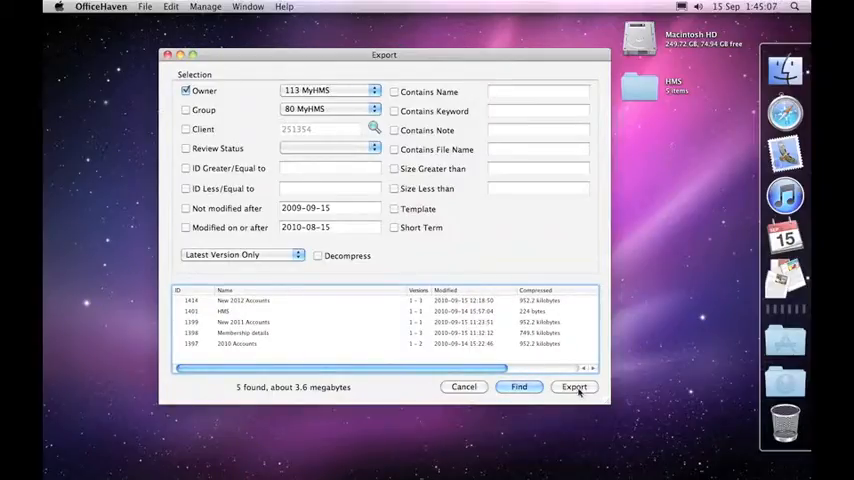
left_click(574, 387)
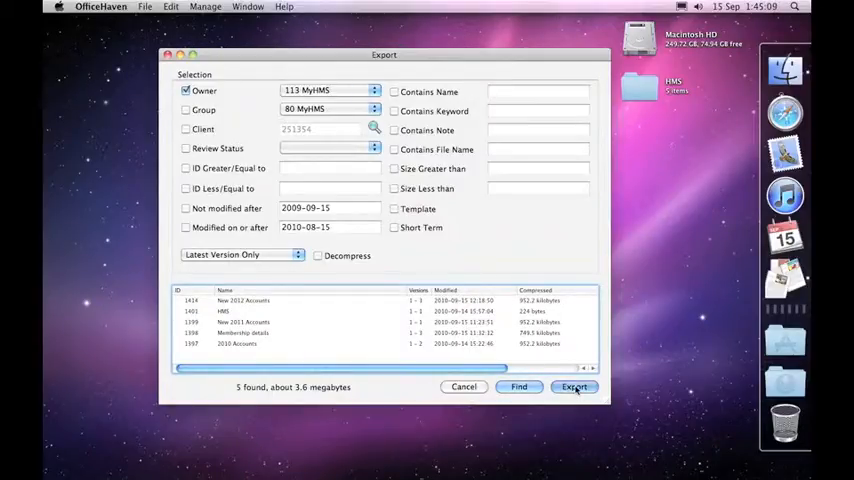
left_click(574, 387)
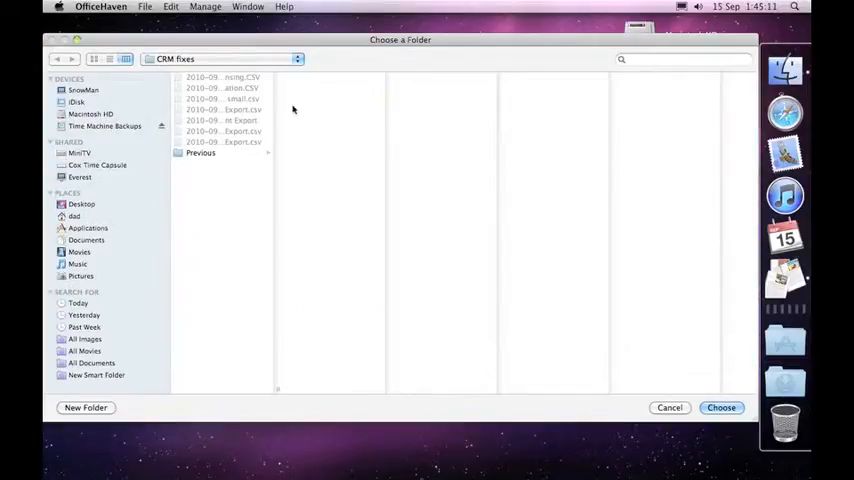
Create an 'Export' folder on the Desktop and choose it as the export destination
left_click(81, 204)
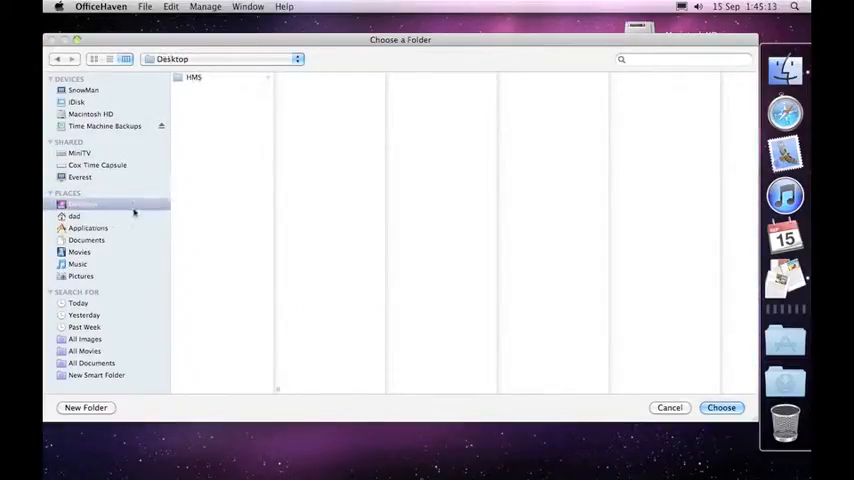
left_click(86, 407)
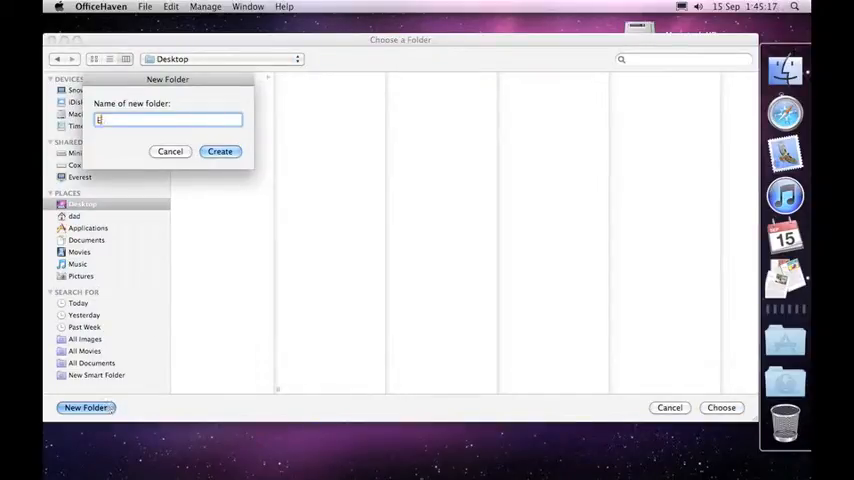
type("xport")
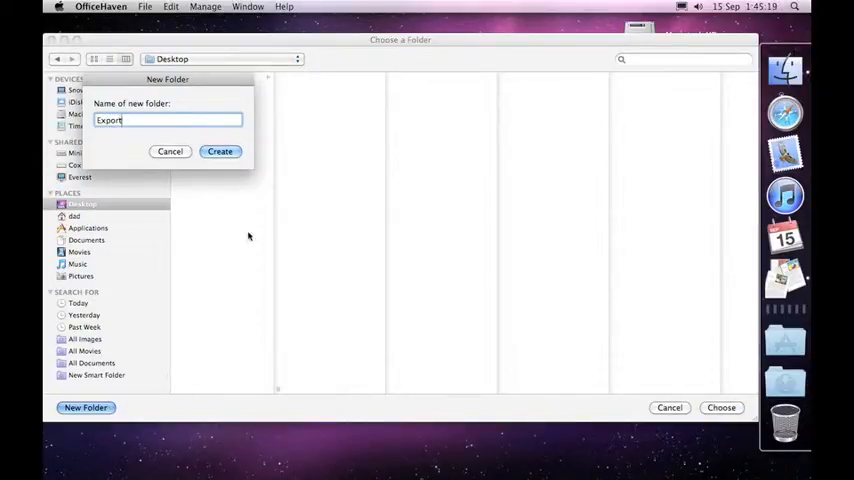
left_click(220, 151)
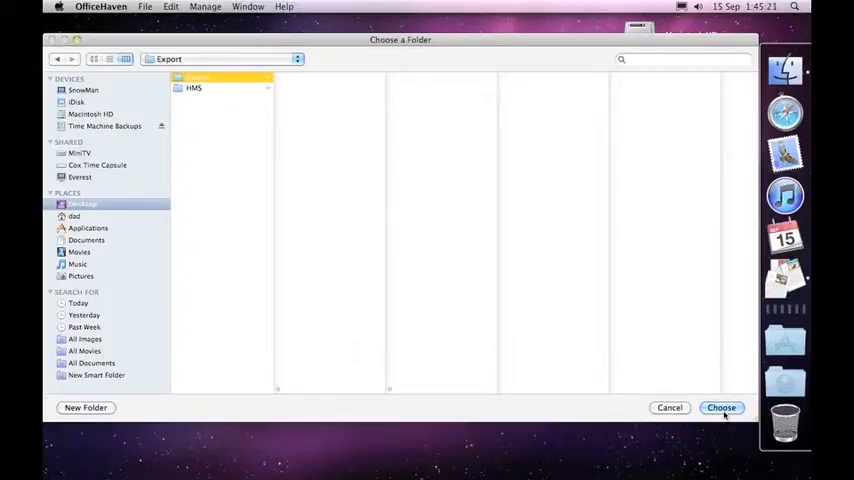
left_click(721, 407)
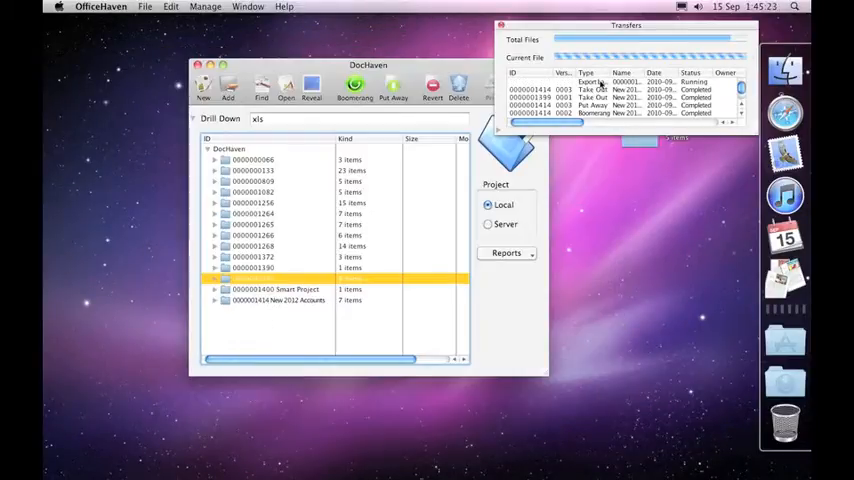